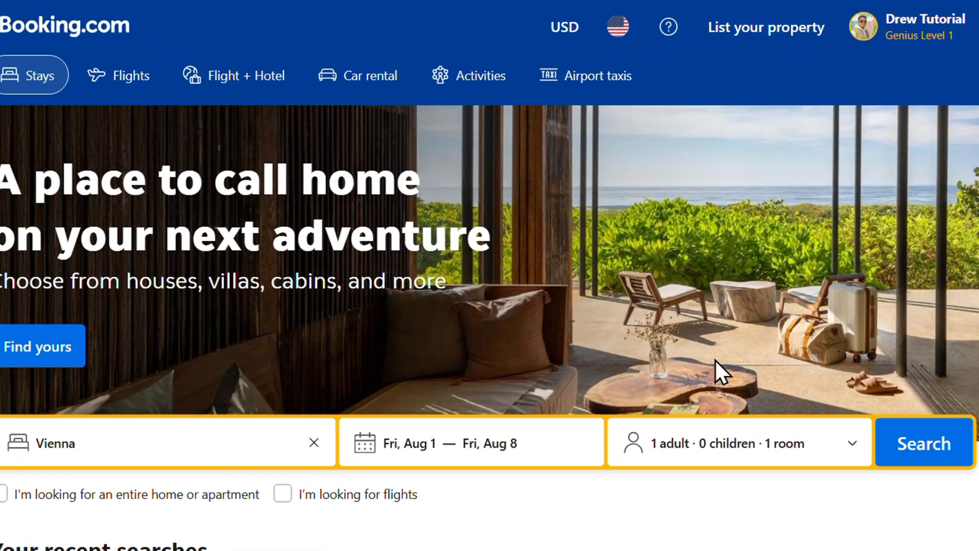
mouse_move(722, 372)
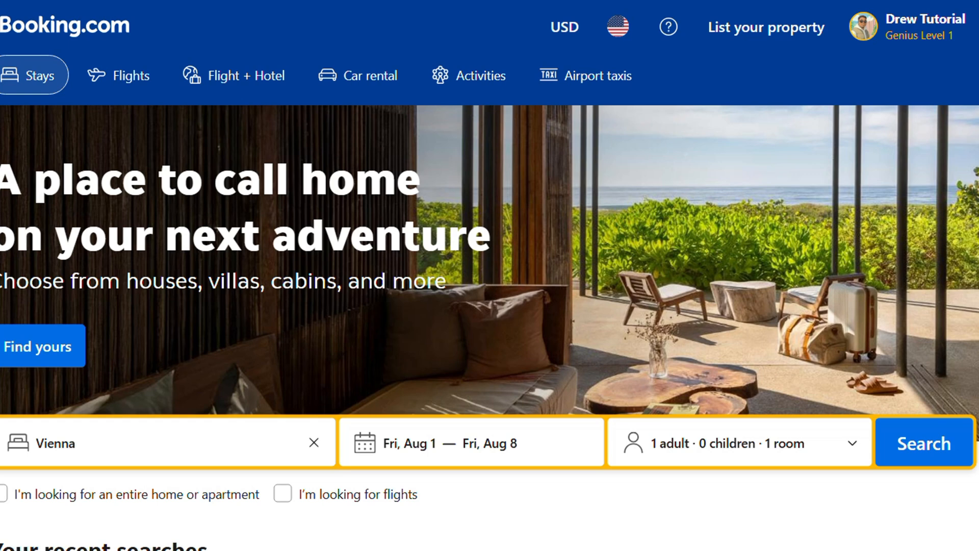
mouse_move(936, 61)
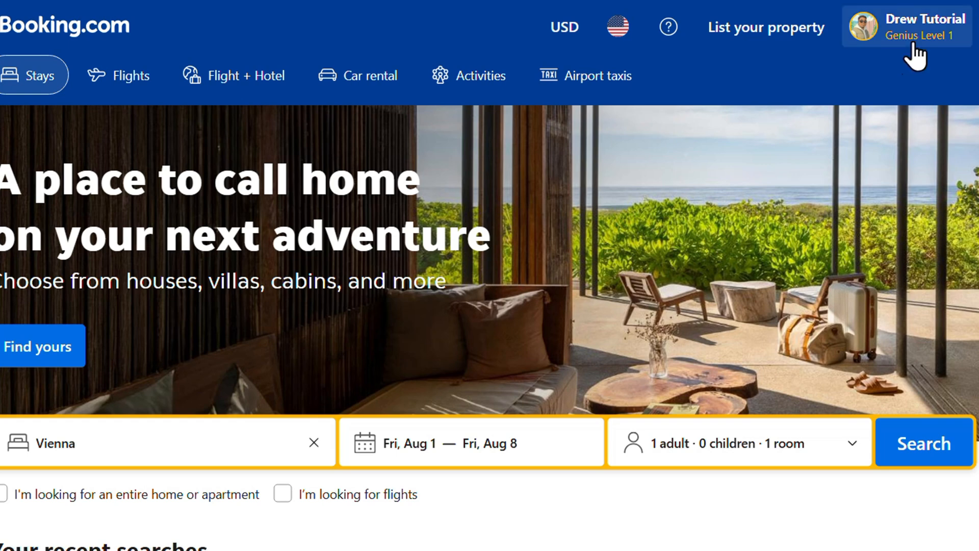
mouse_move(743, 96)
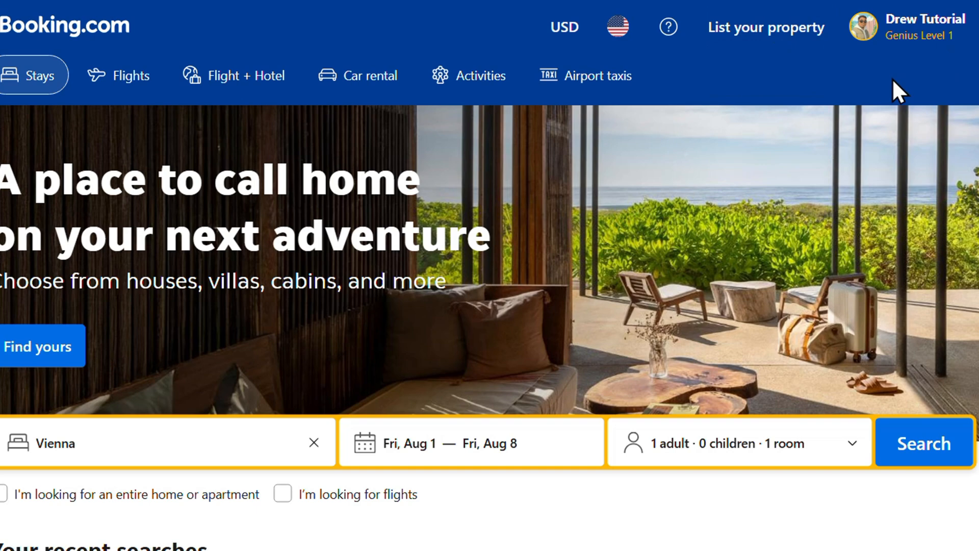
Step: Go to List your property and open the account name dropdown on the registration page
click(765, 28)
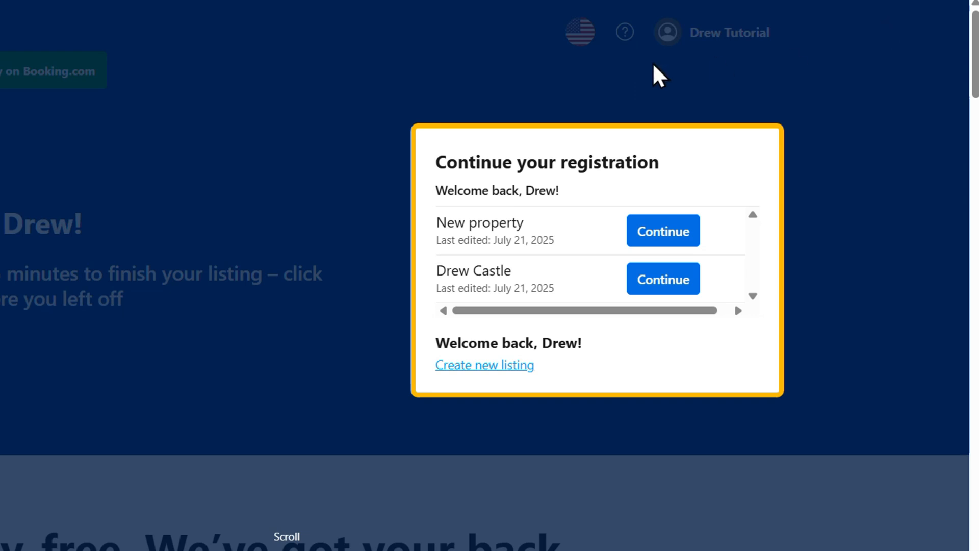
mouse_move(687, 56)
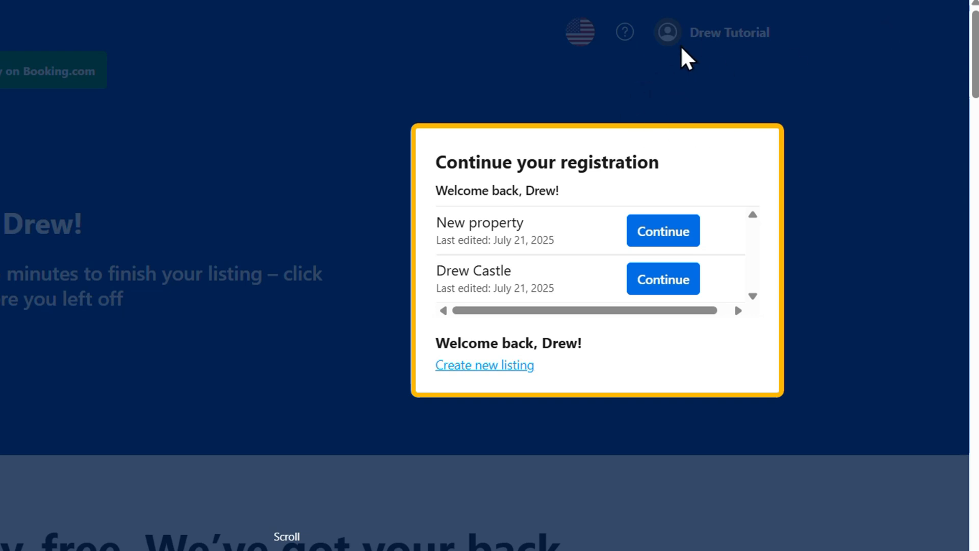
mouse_move(270, 73)
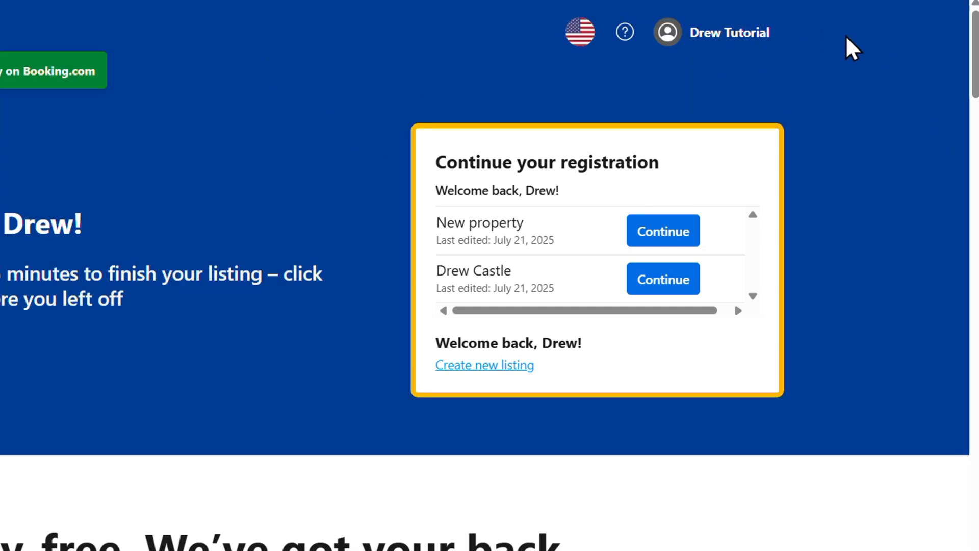
mouse_move(198, 450)
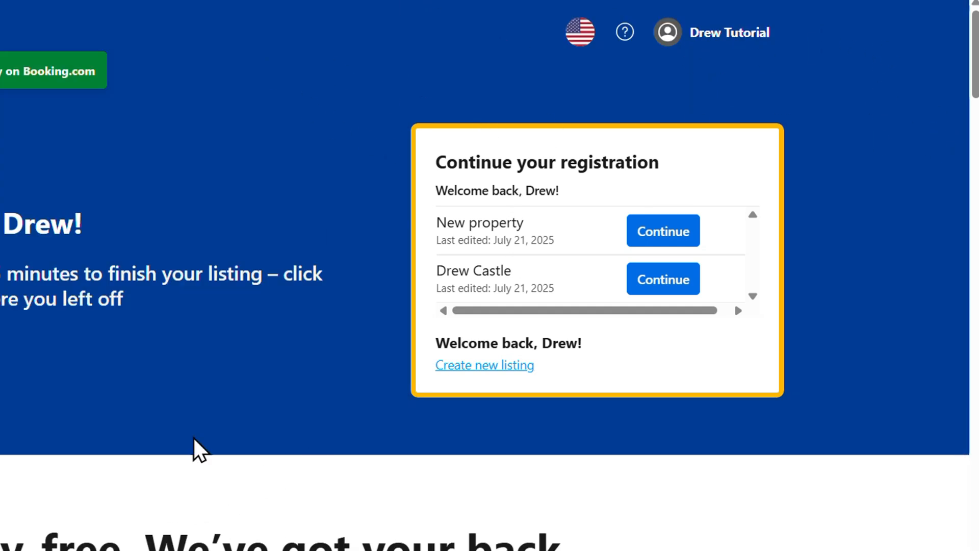
mouse_move(730, 47)
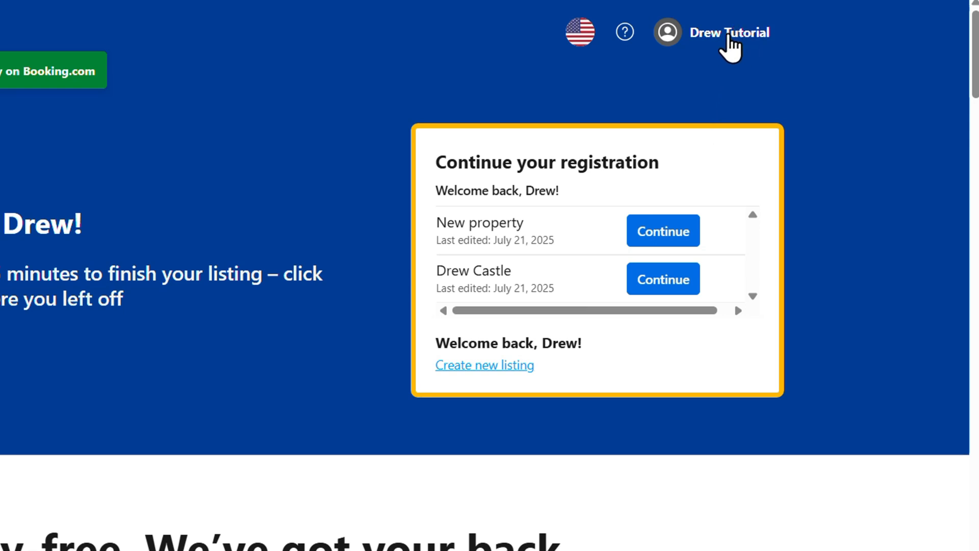
click(712, 33)
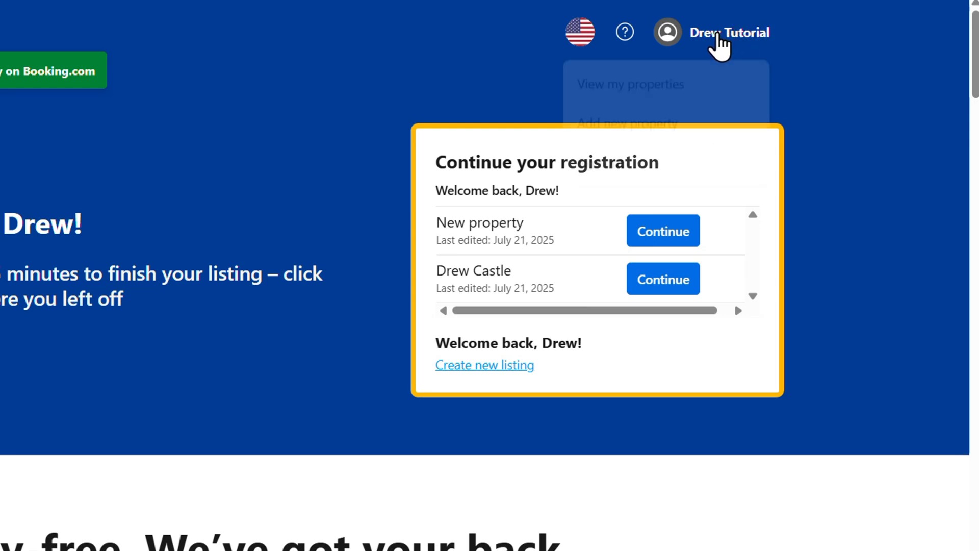
Step: Open View my properties and scroll to the Unnamed property and Drew Castle registrations
click(728, 33)
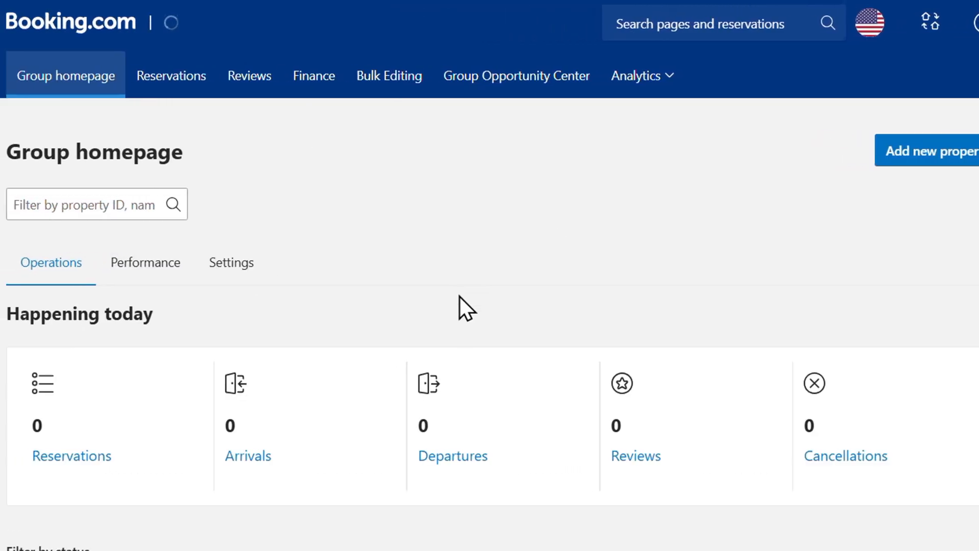
scroll(down, 3)
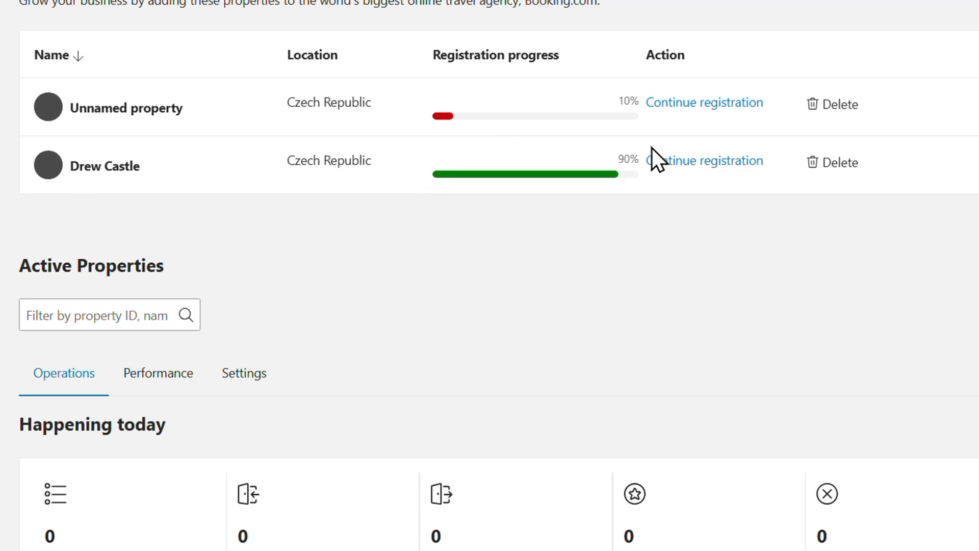
mouse_move(451, 137)
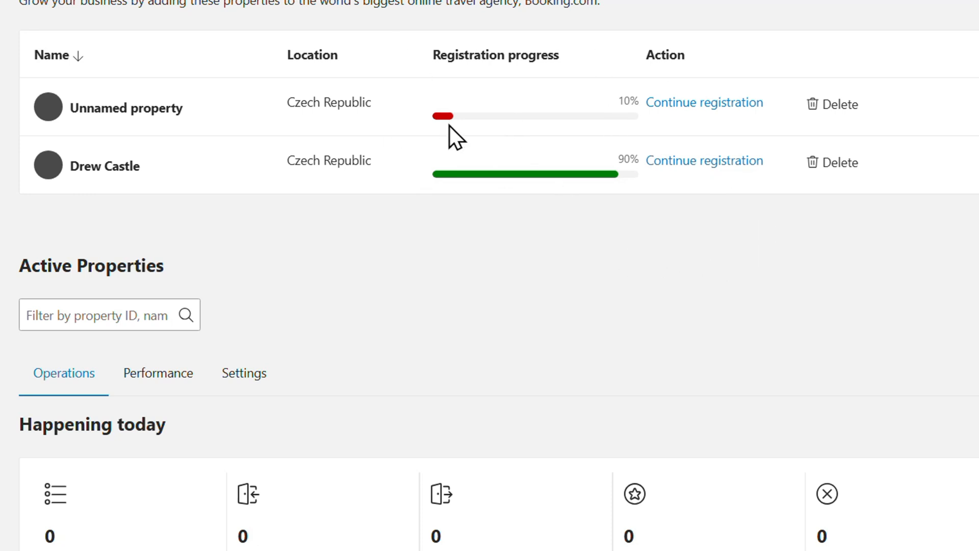
mouse_move(634, 135)
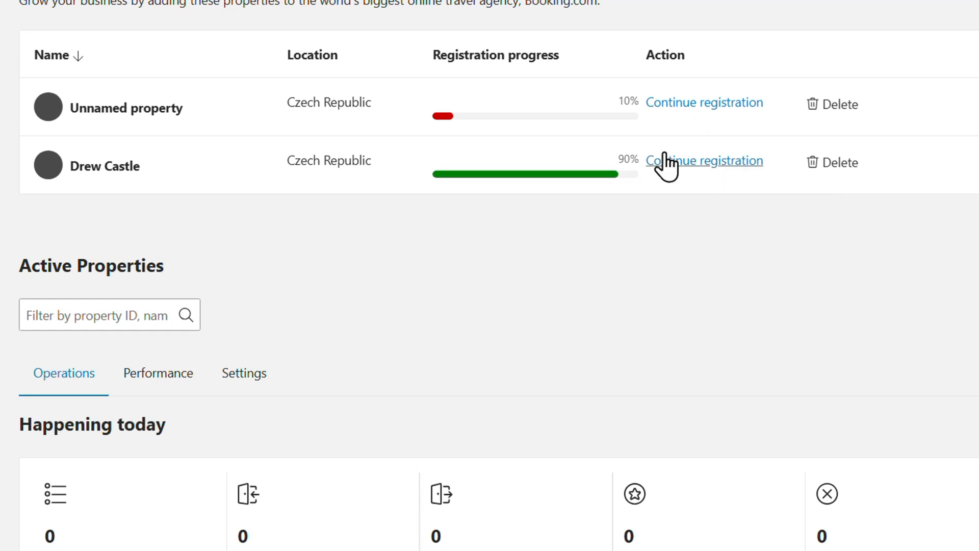
mouse_move(684, 206)
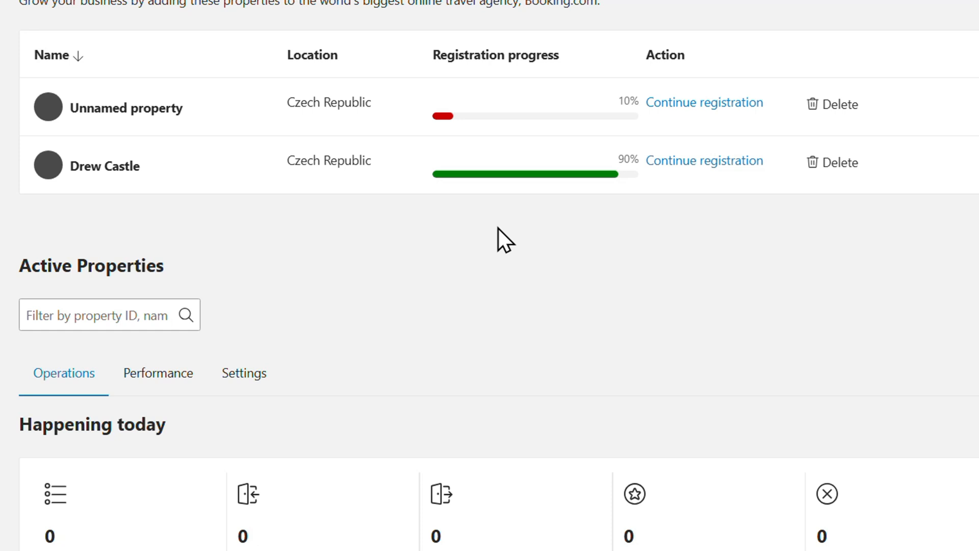
mouse_move(881, 105)
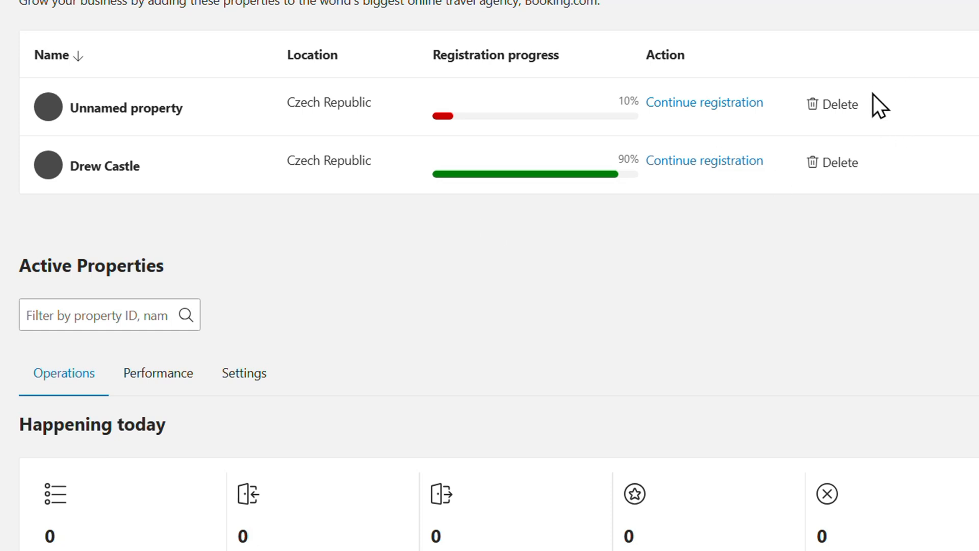
mouse_move(273, 129)
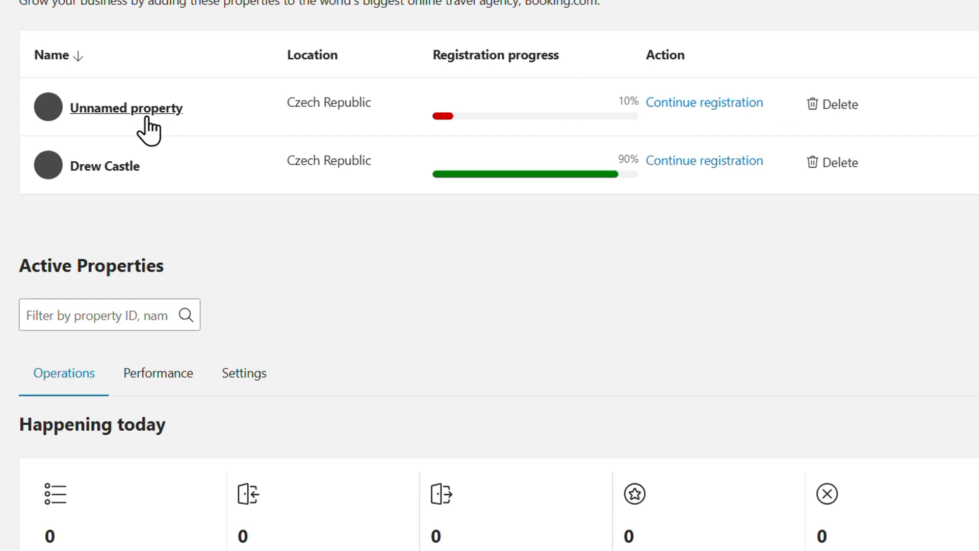
Step: Delete the Unnamed property (10%) registration and confirm with Delete registration
click(840, 104)
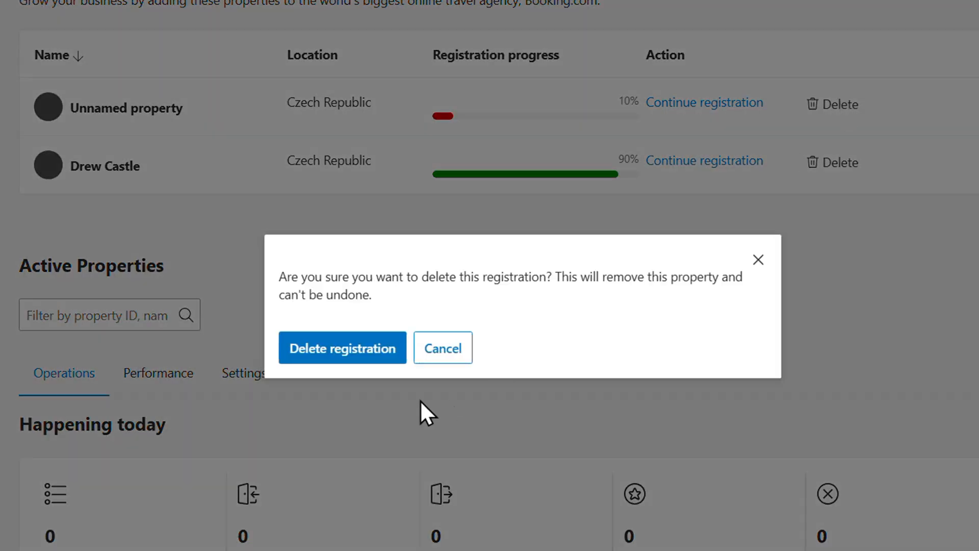
mouse_move(342, 348)
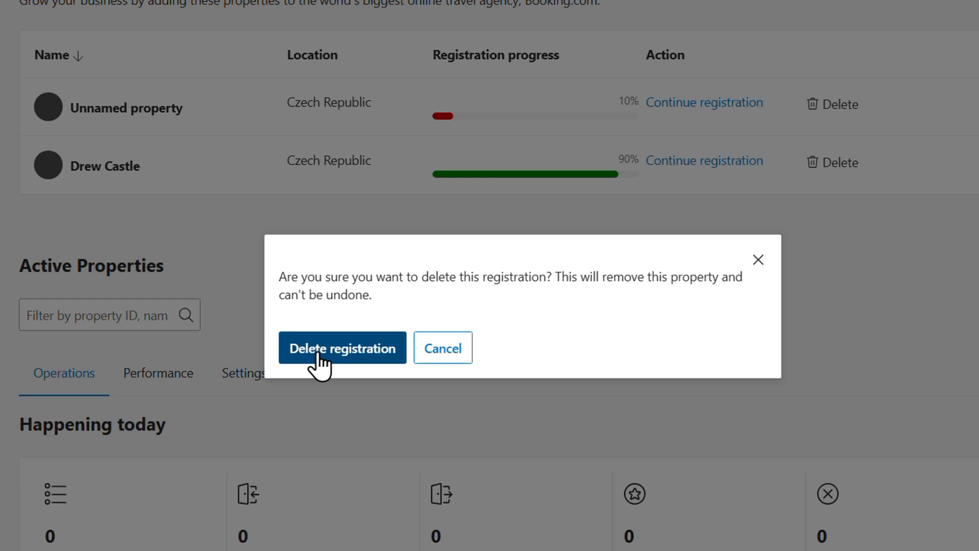
click(342, 348)
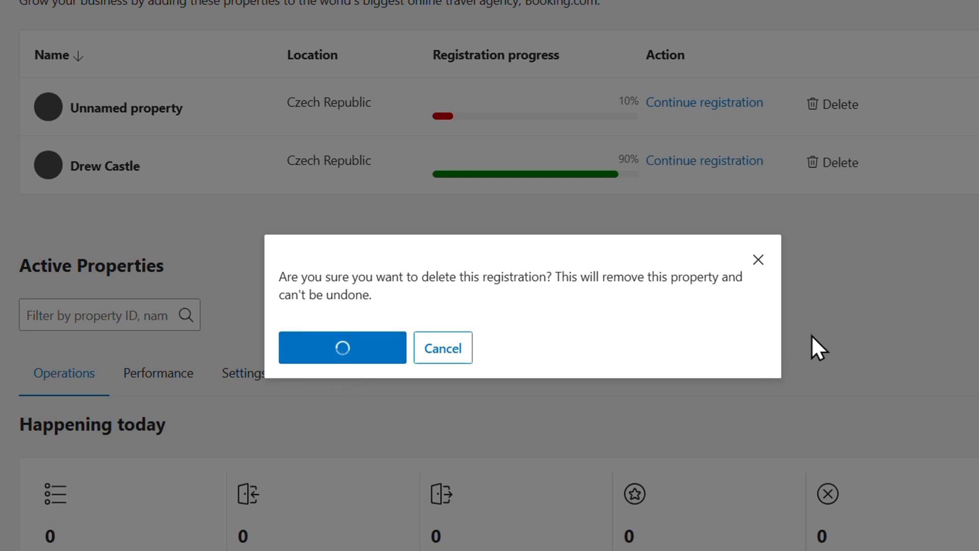
click(342, 347)
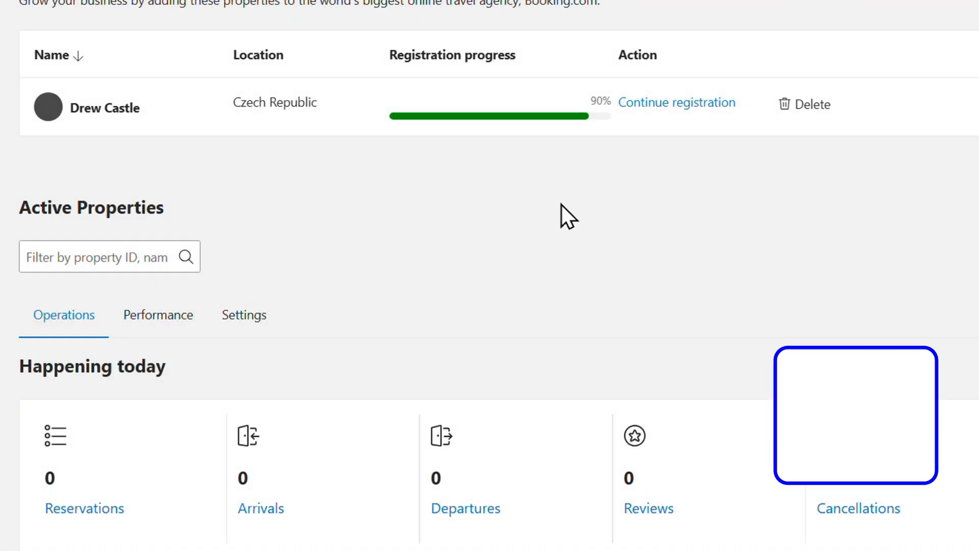